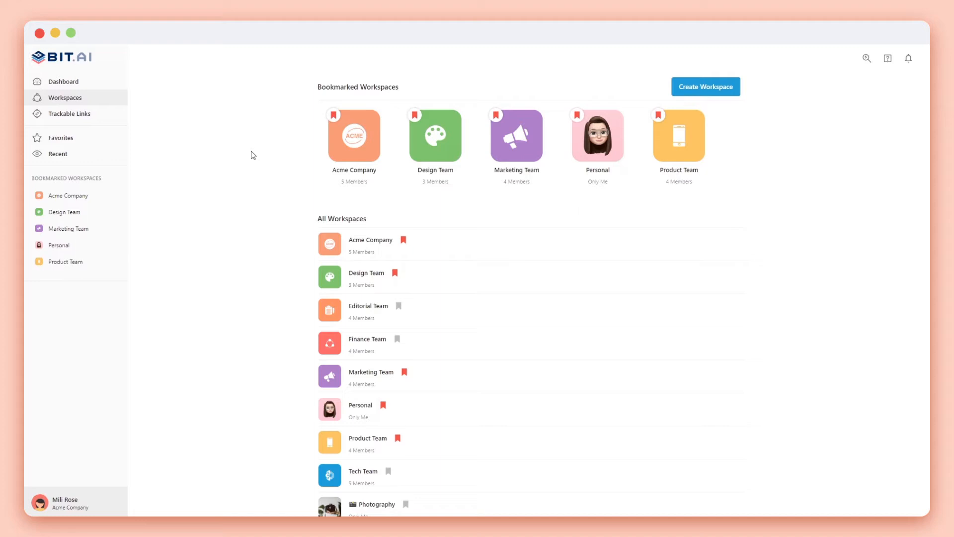
pyautogui.moveTo(597, 137)
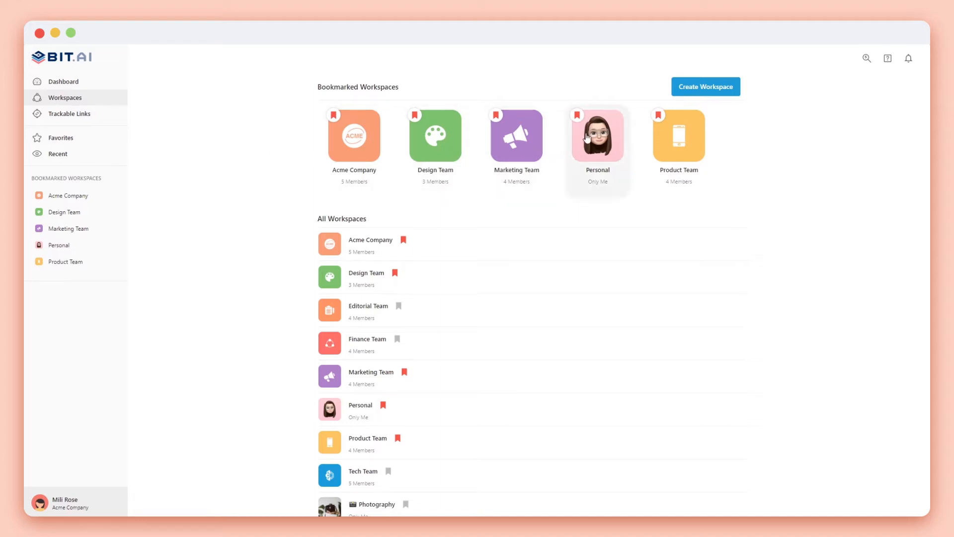
# - Create and save a new workspace named 'Client A'
pyautogui.click(705, 86)
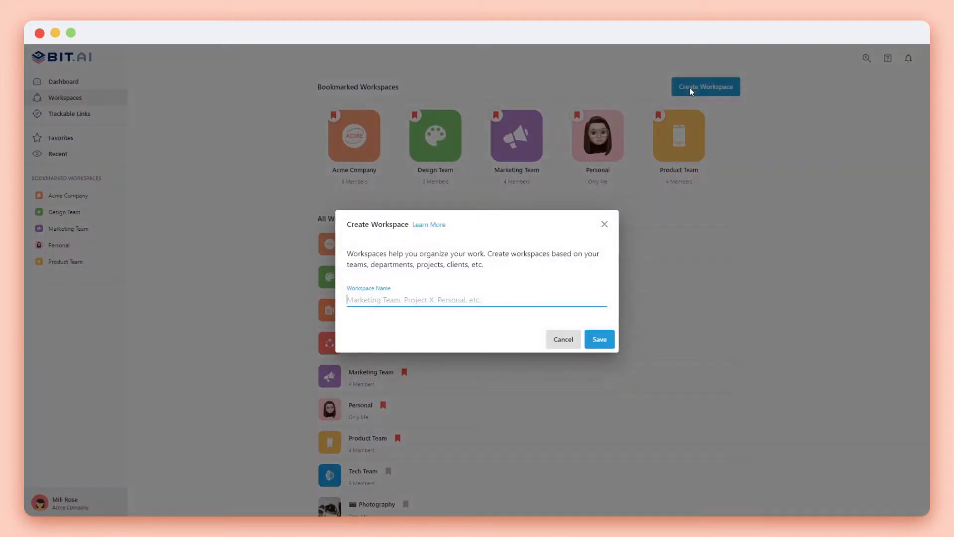
pyautogui.write('Client')
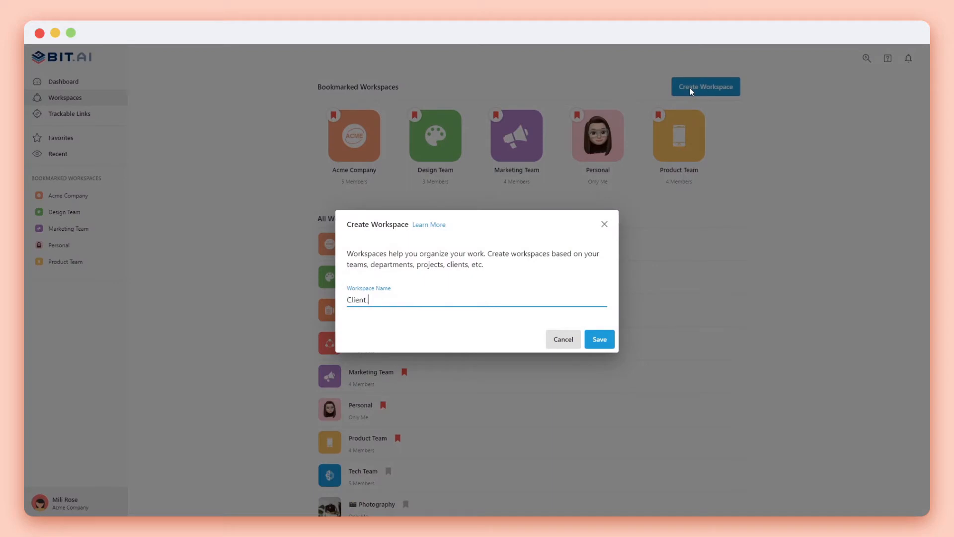
pyautogui.write('A')
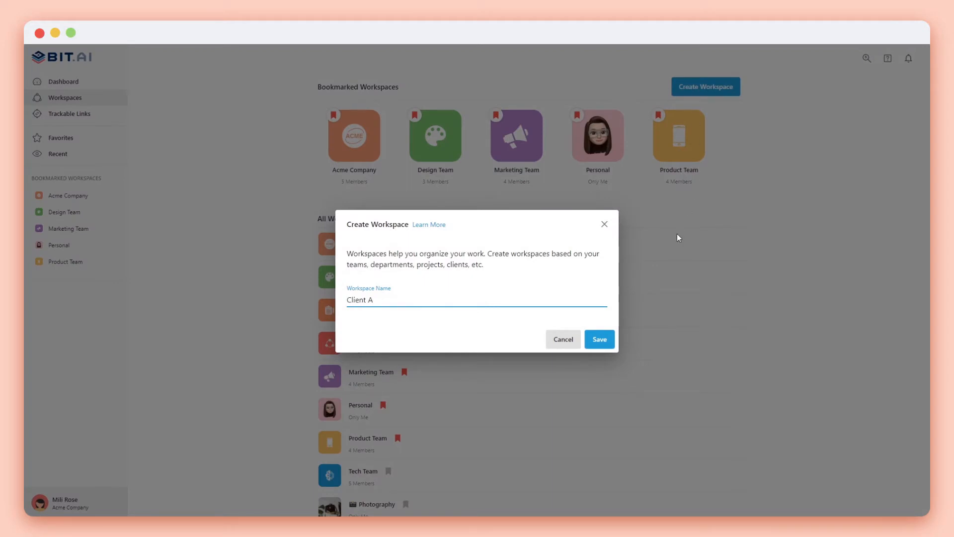
pyautogui.click(599, 339)
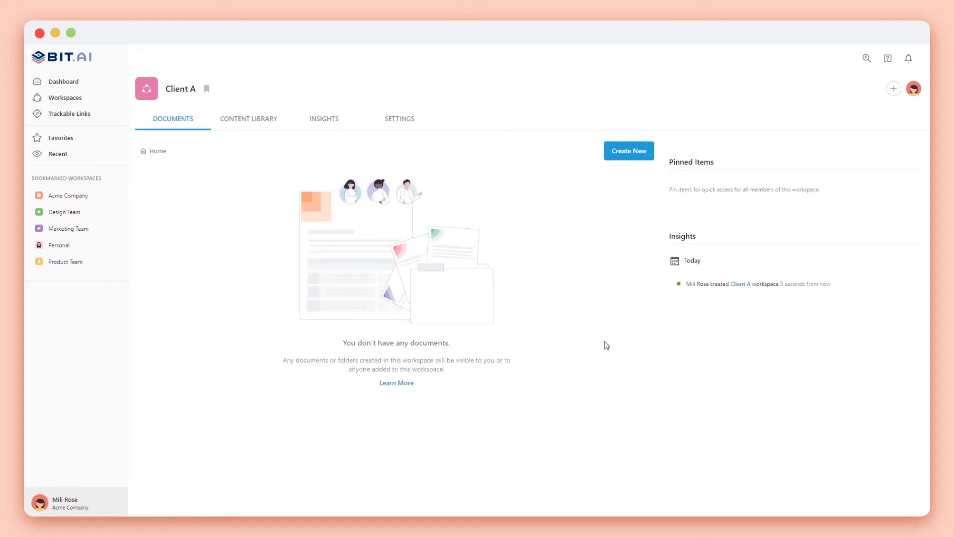
pyautogui.moveTo(905, 126)
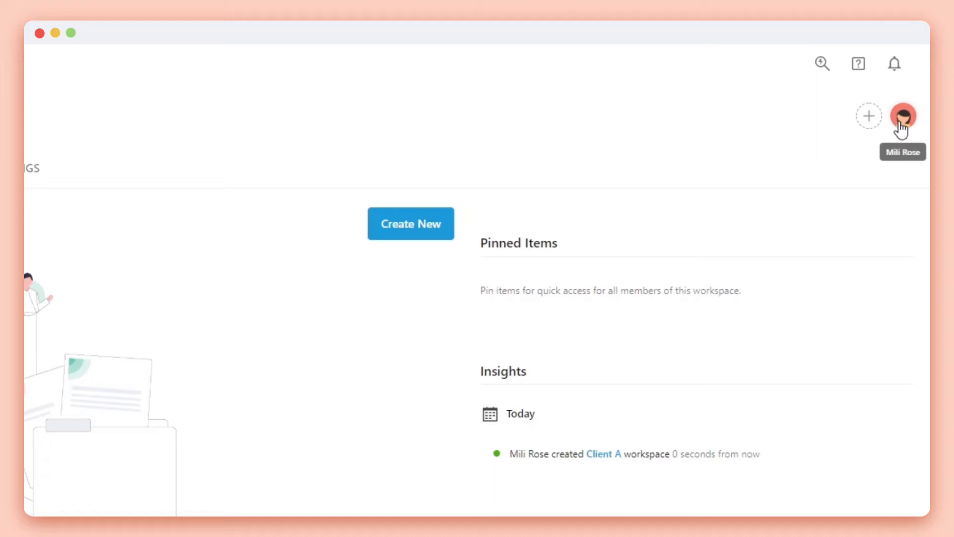
pyautogui.moveTo(869, 116)
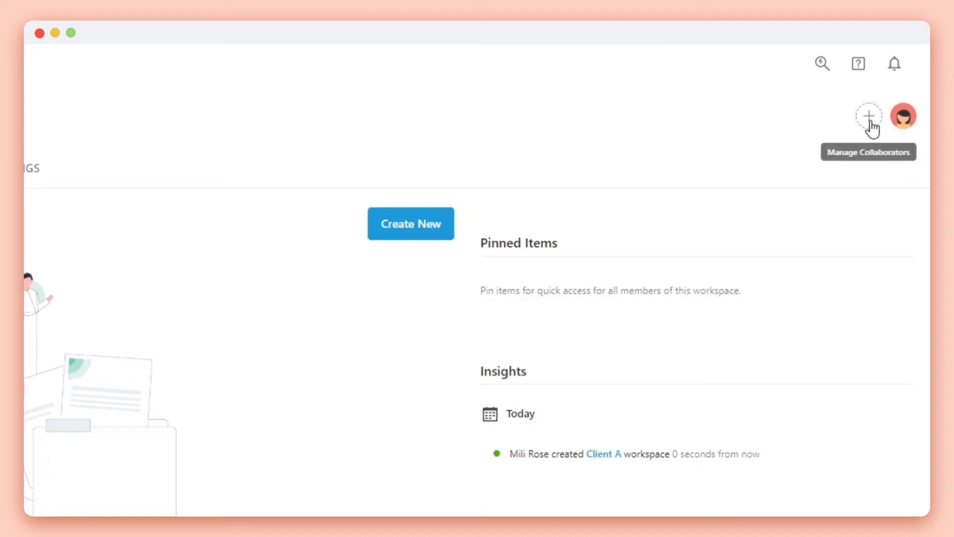
pyautogui.click(869, 115)
pyautogui.write('j')
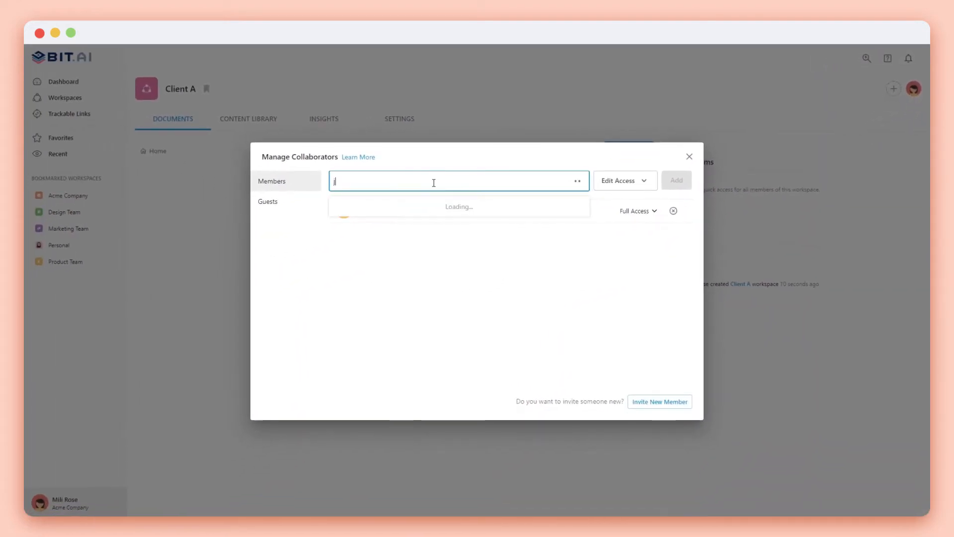
pyautogui.write('ohn')
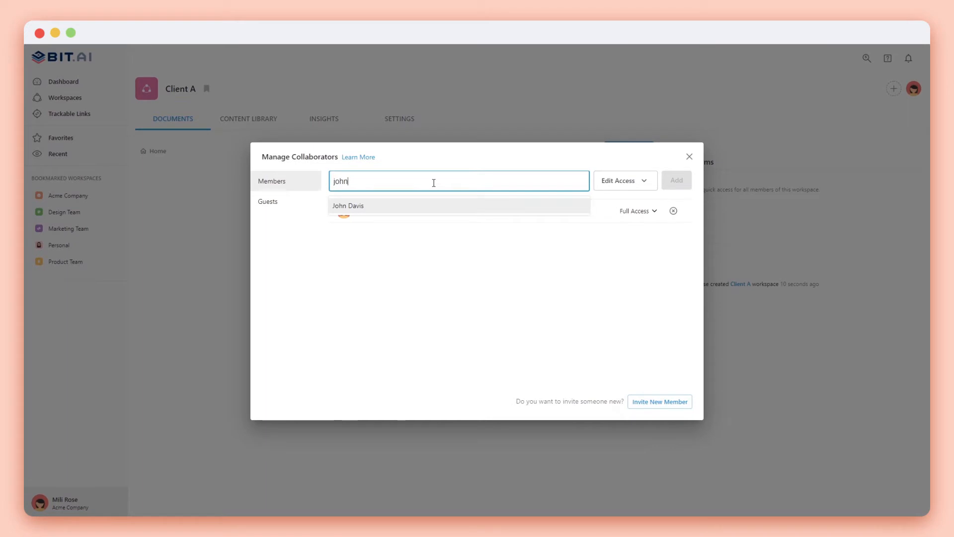
pyautogui.click(348, 206)
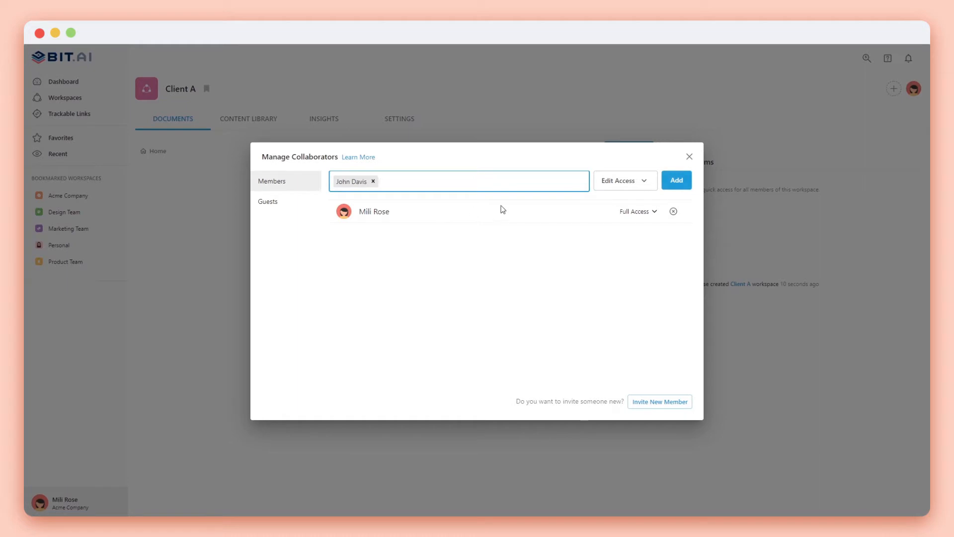
pyautogui.click(621, 180)
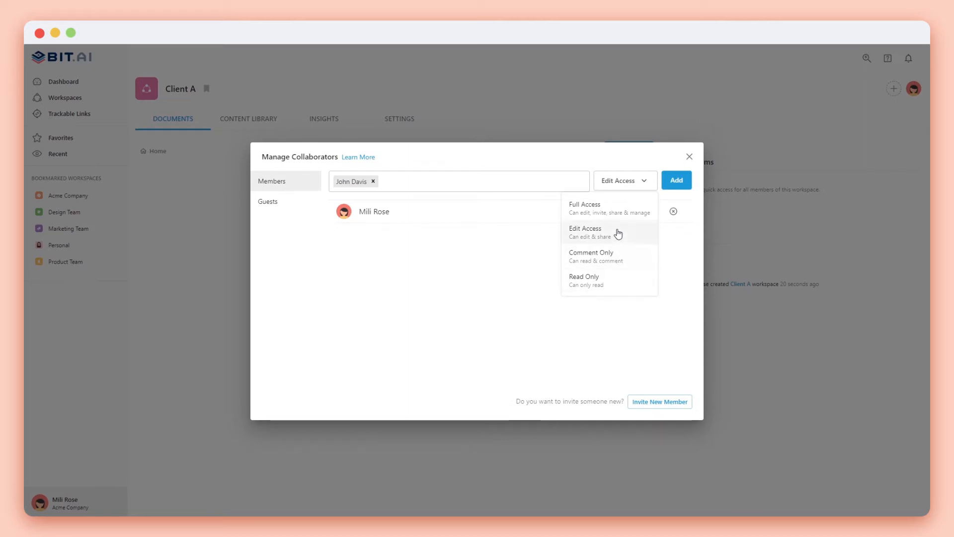
pyautogui.click(585, 204)
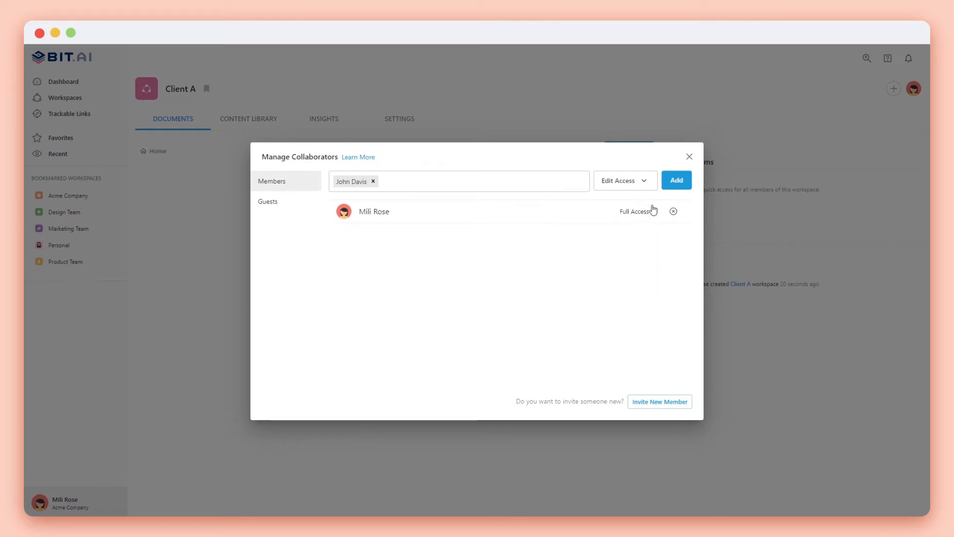
pyautogui.click(676, 180)
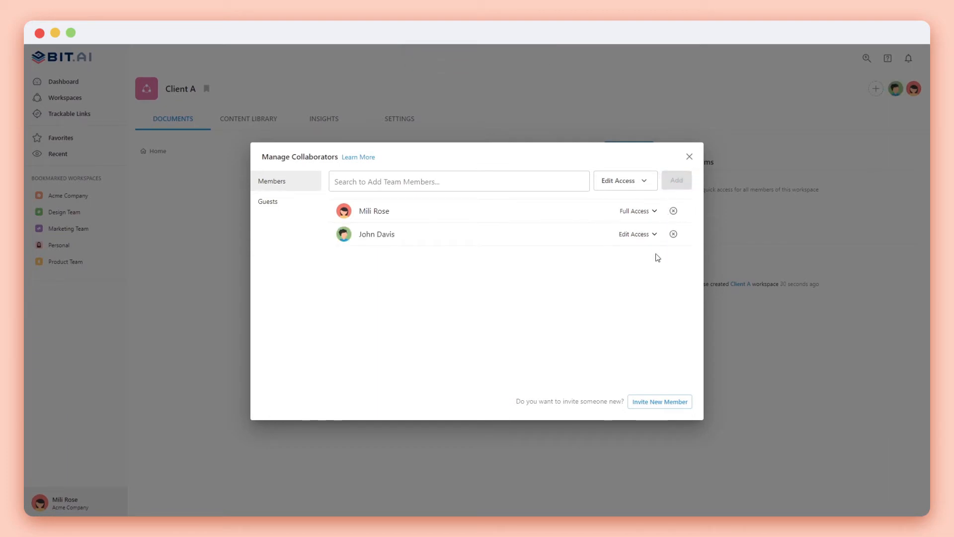
pyautogui.moveTo(572, 298)
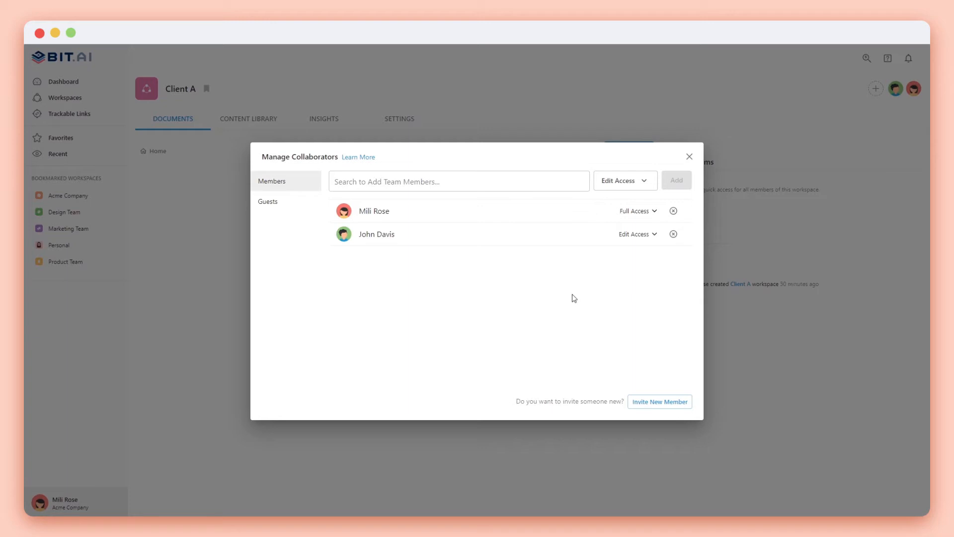
pyautogui.moveTo(346, 254)
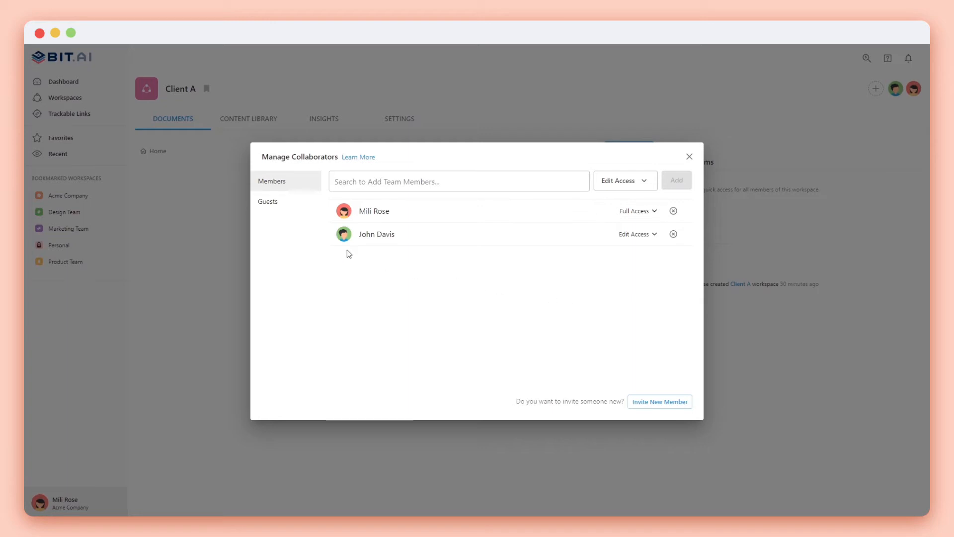
pyautogui.click(267, 202)
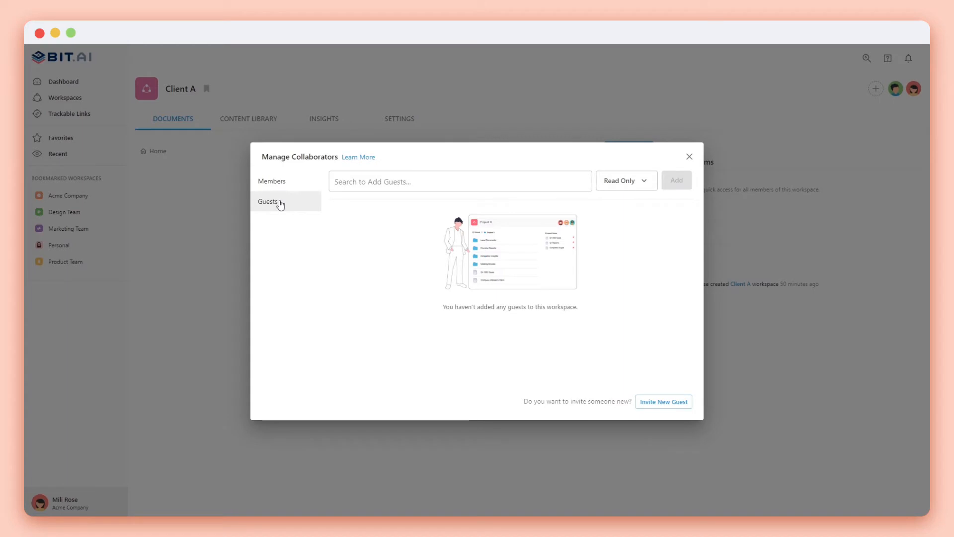
pyautogui.click(459, 181)
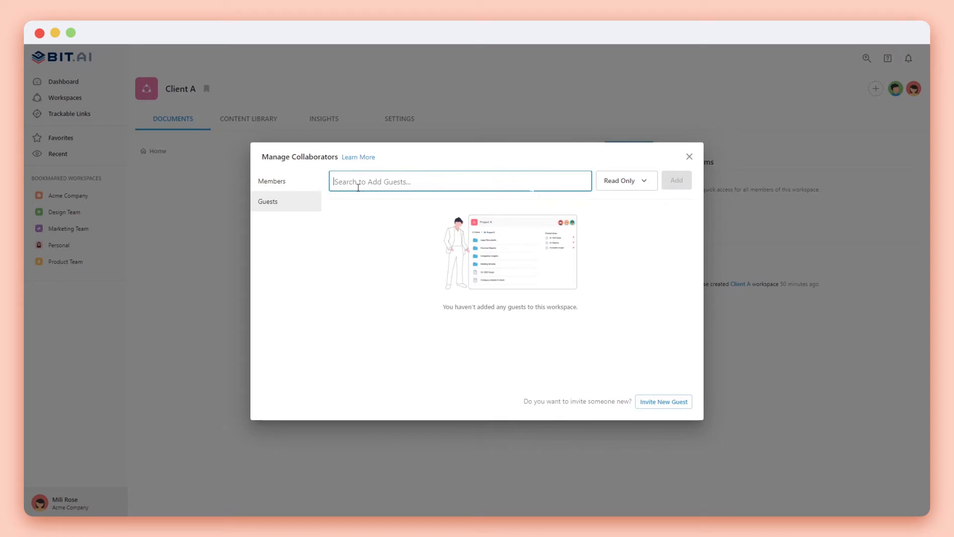
pyautogui.write('kiara')
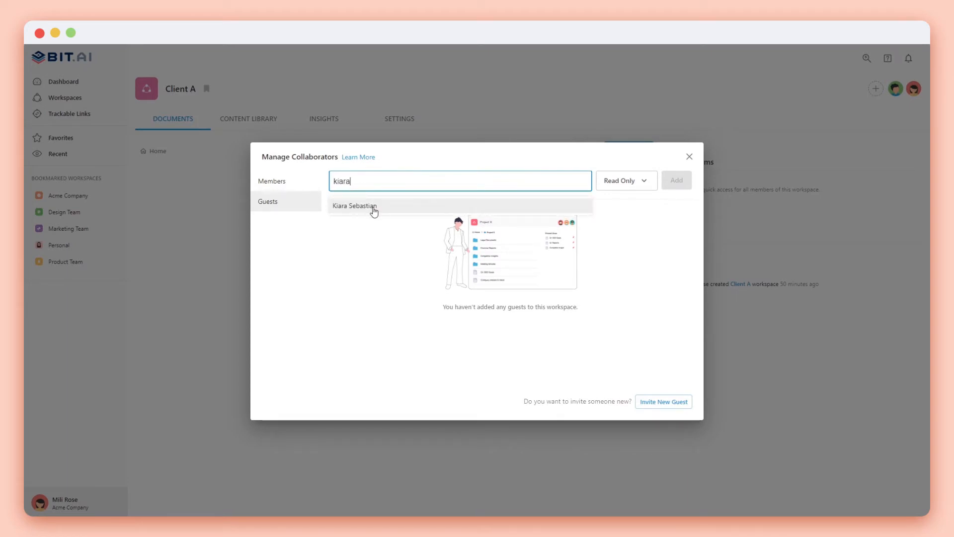
pyautogui.click(353, 206)
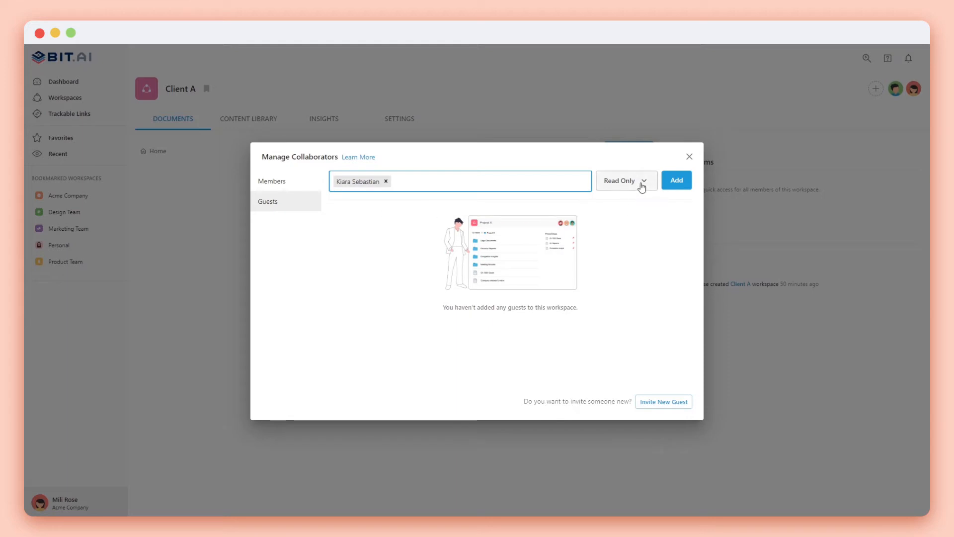
pyautogui.click(623, 180)
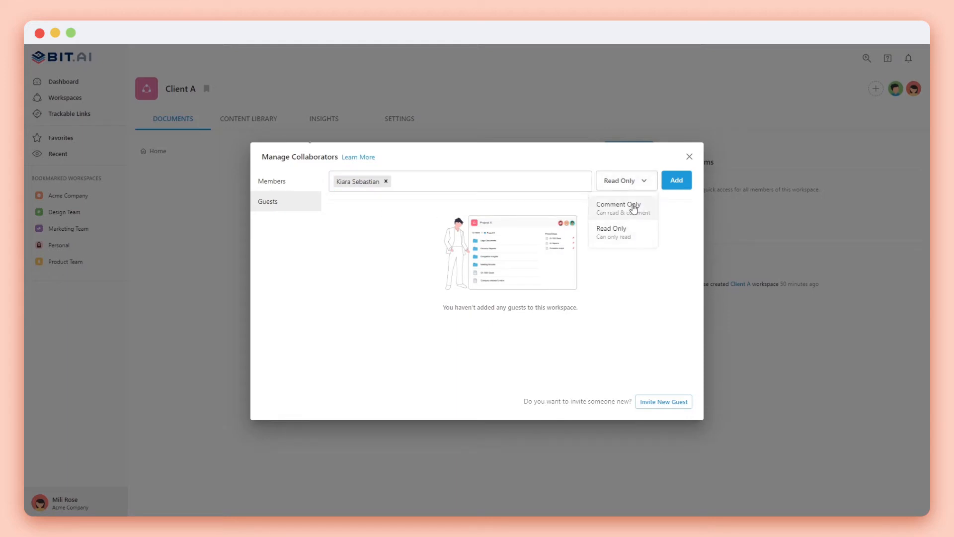
pyautogui.click(618, 207)
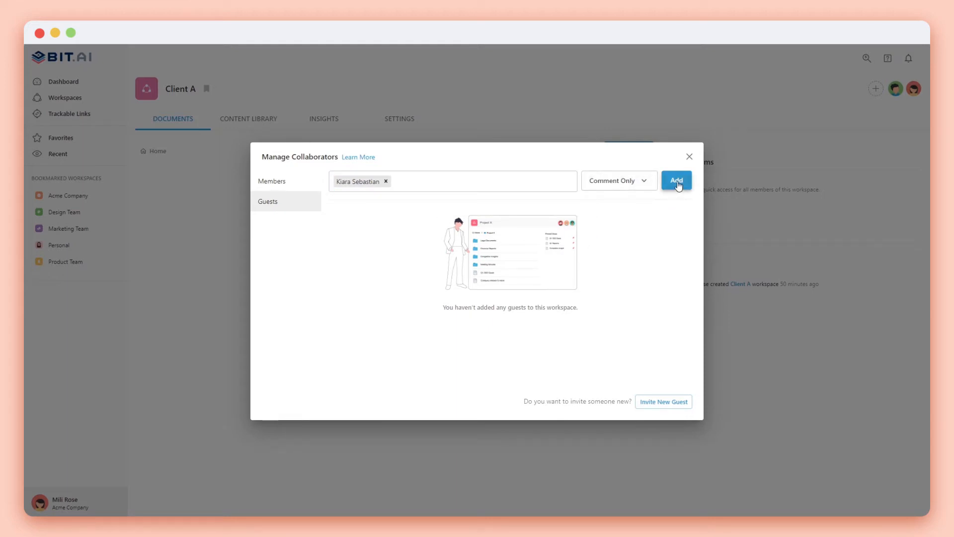
pyautogui.click(675, 181)
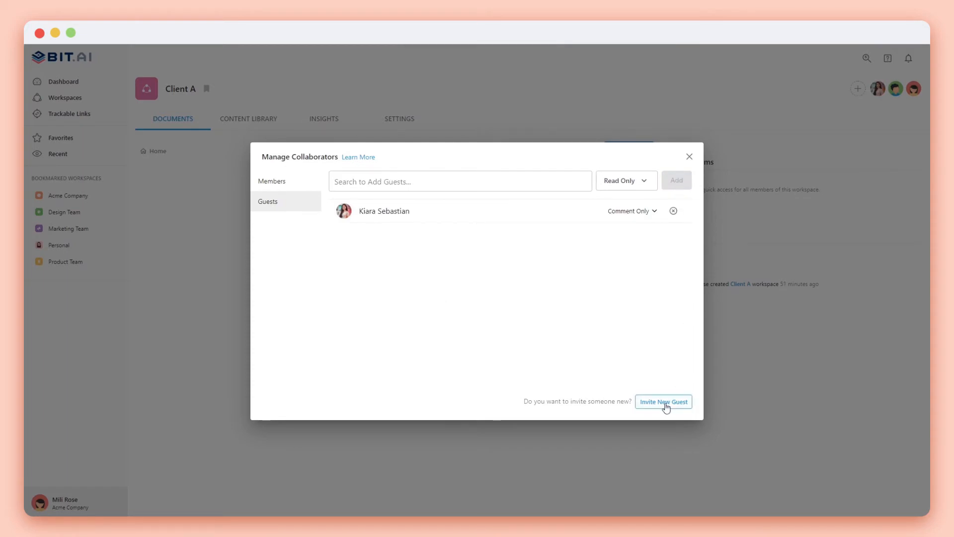
pyautogui.click(664, 402)
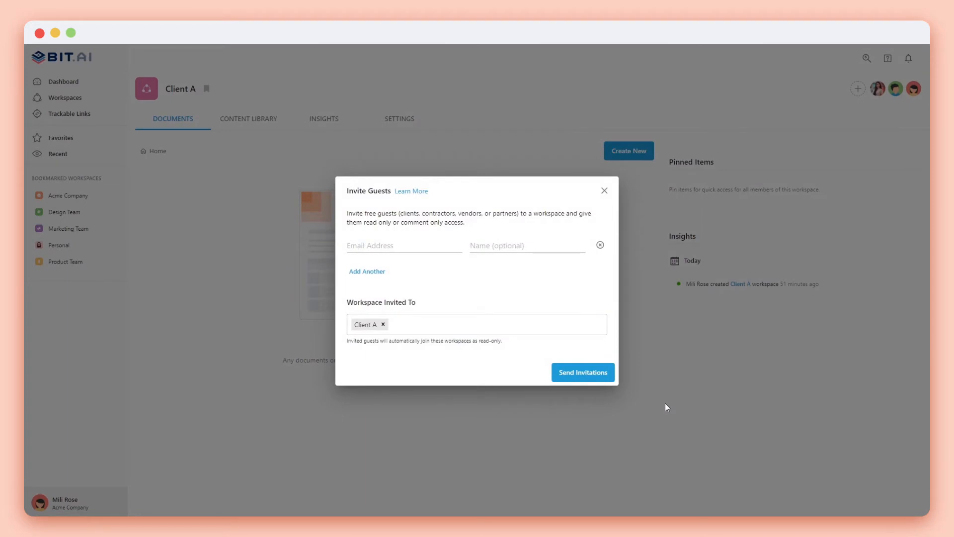
pyautogui.click(403, 245)
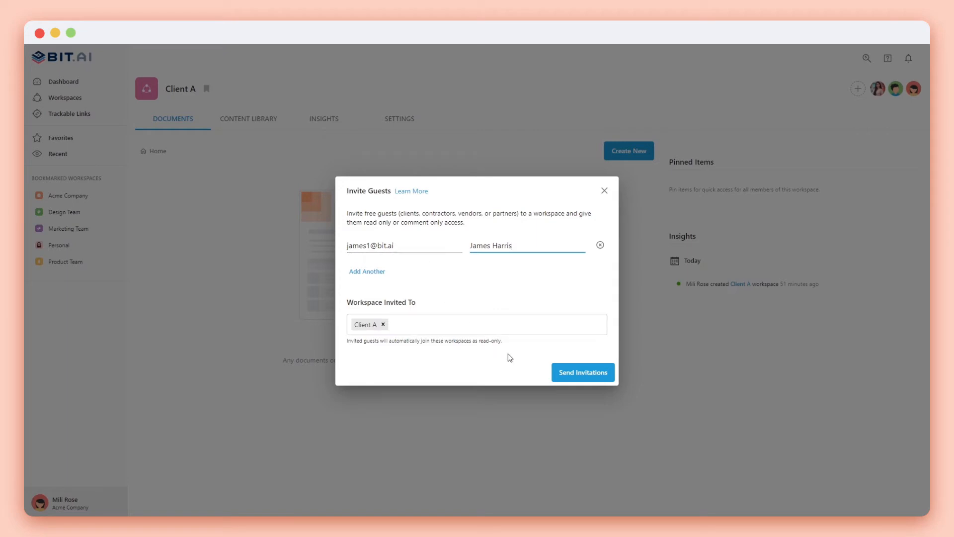
pyautogui.click(582, 371)
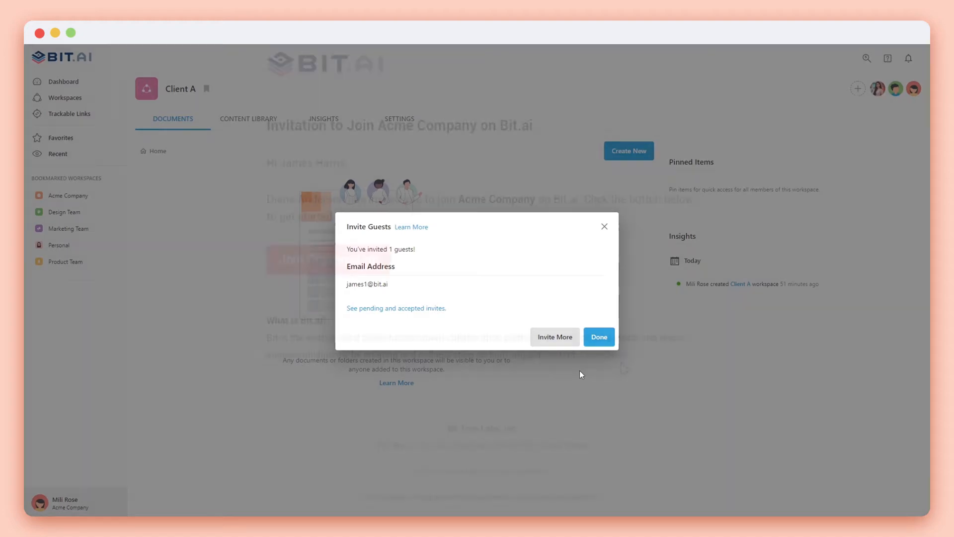
pyautogui.click(598, 337)
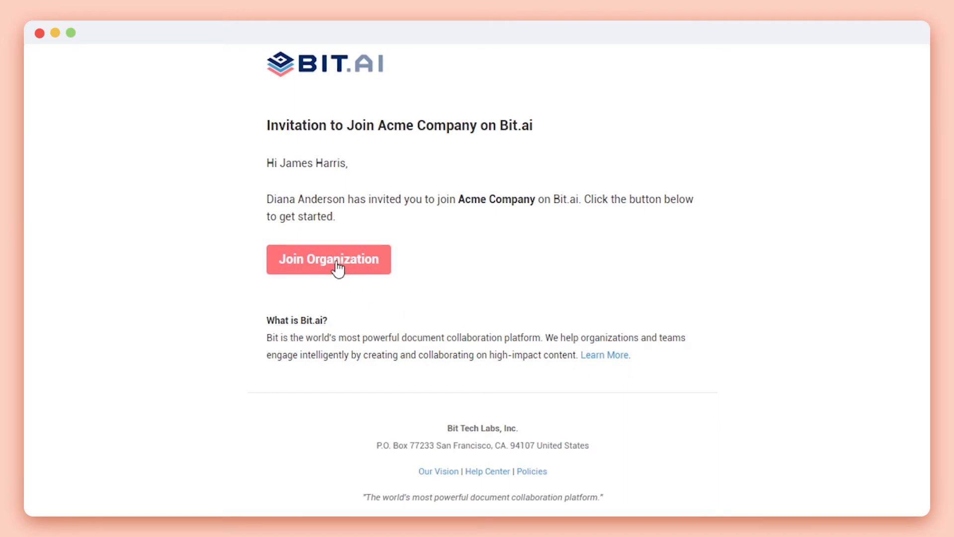
pyautogui.click(328, 260)
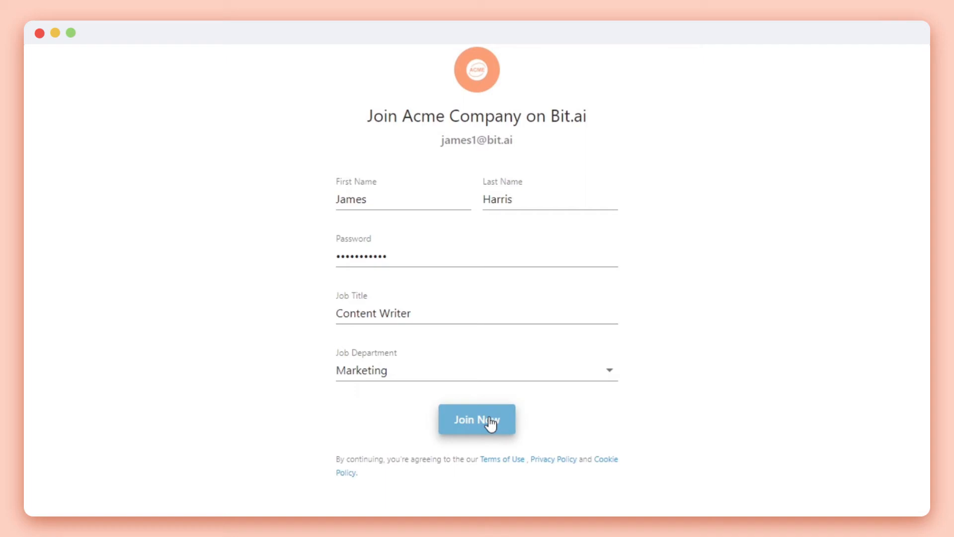
pyautogui.moveTo(501, 488)
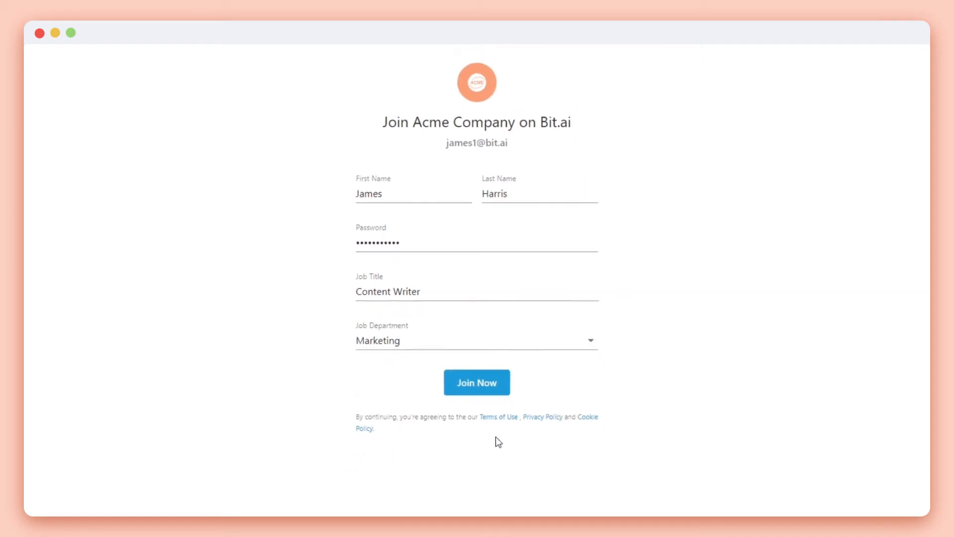
pyautogui.click(477, 382)
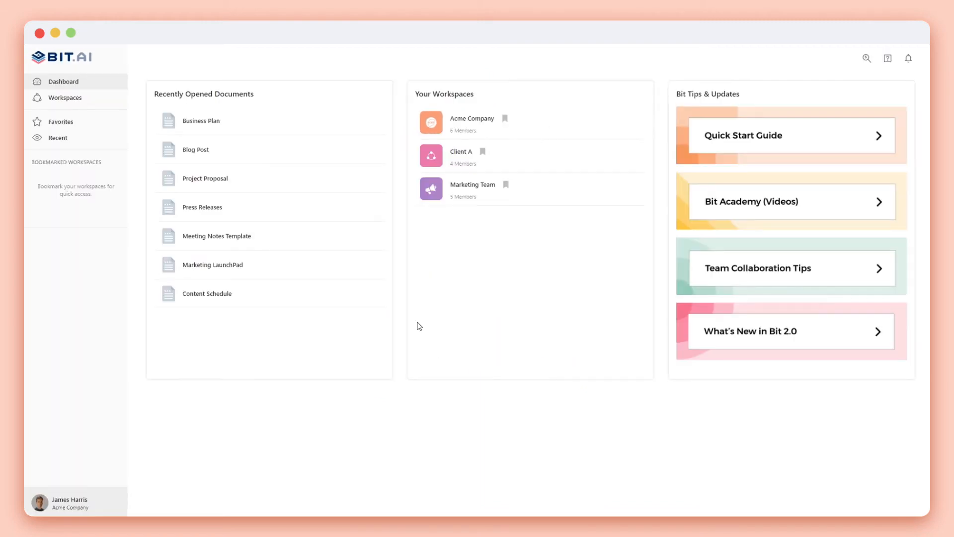
pyautogui.moveTo(265, 126)
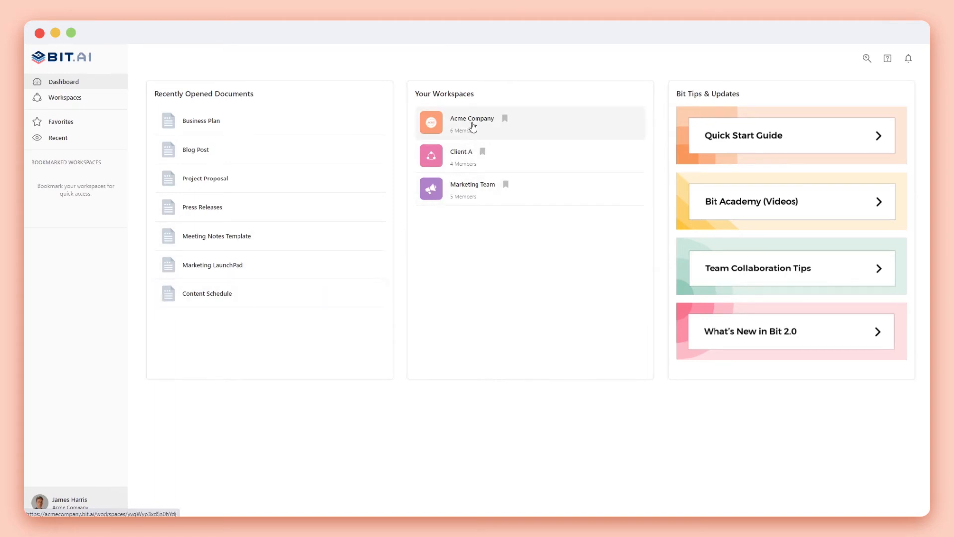
# - Open the Acme Company workspace from the dashboard's workspace list
pyautogui.click(471, 122)
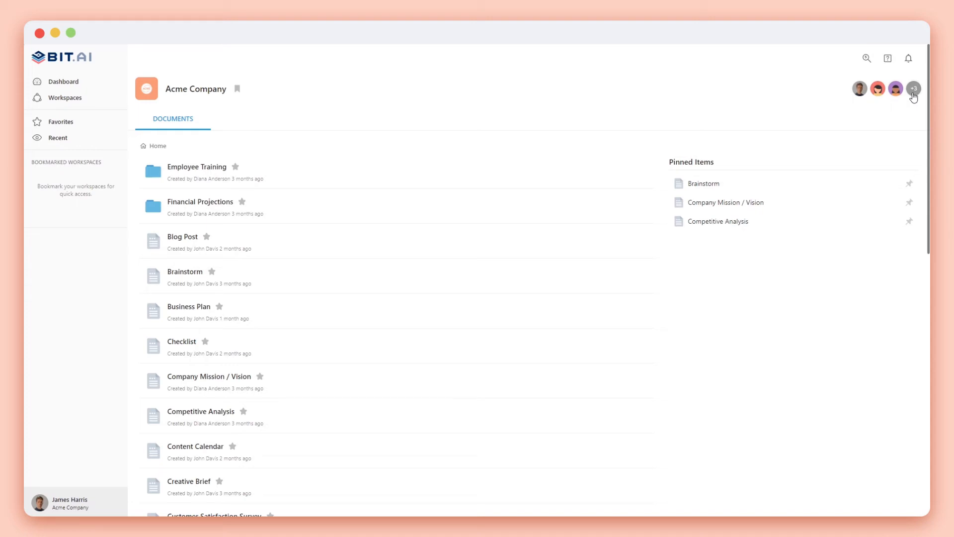
pyautogui.moveTo(859, 88)
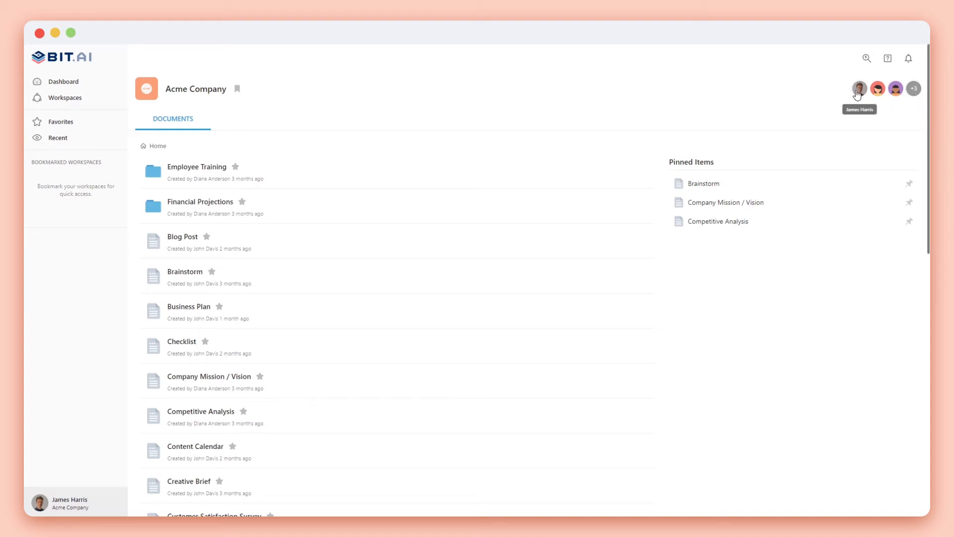
# - Open the Business Plan document and play its embedded Vimeo video
pyautogui.click(189, 306)
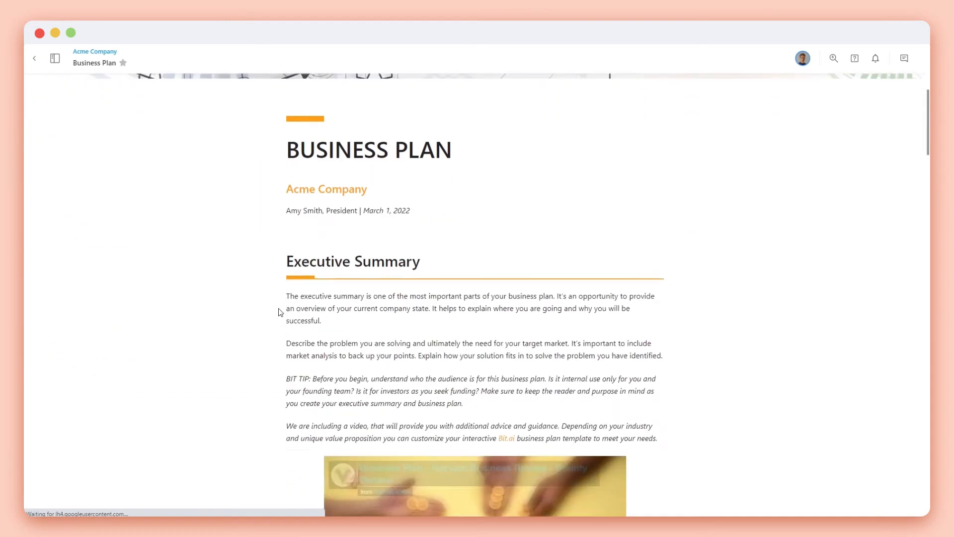
pyautogui.scroll(-3)
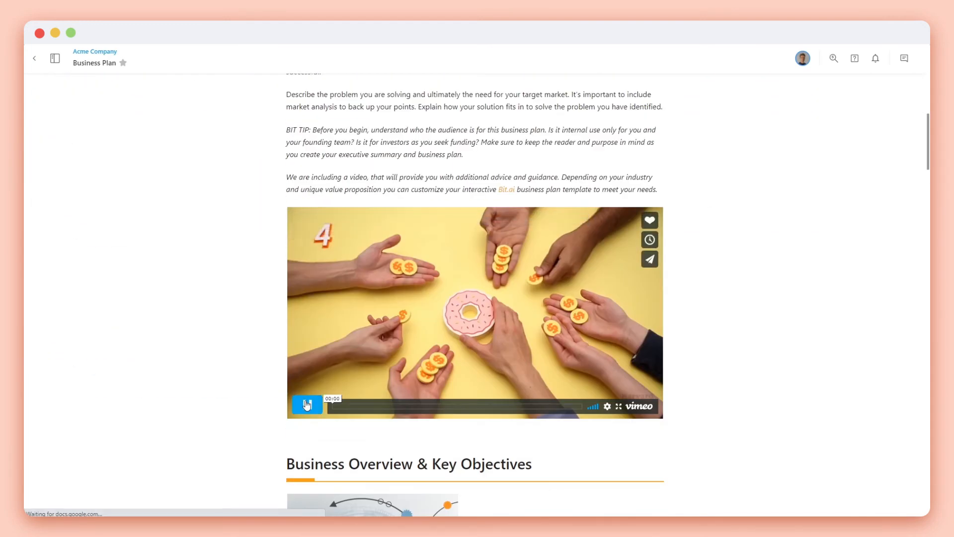
pyautogui.click(306, 404)
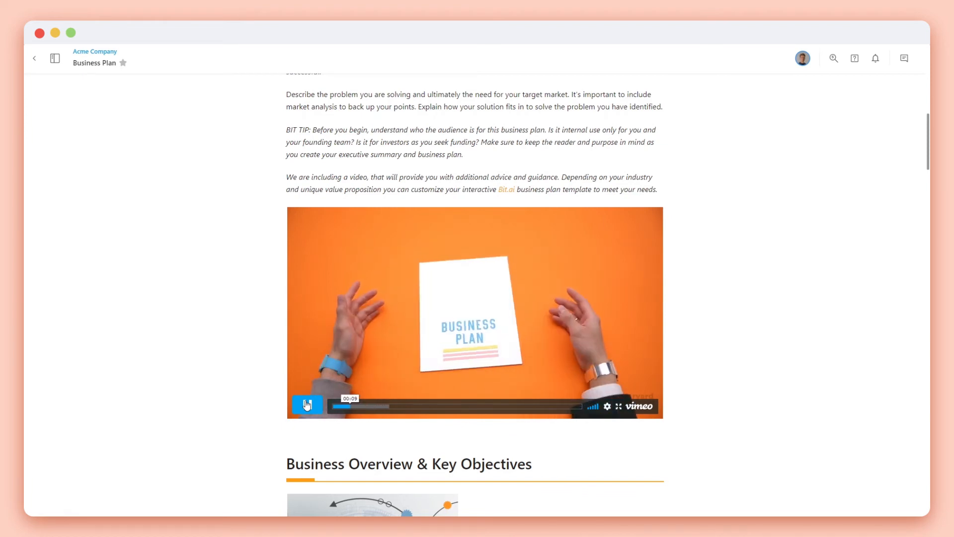
pyautogui.click(307, 404)
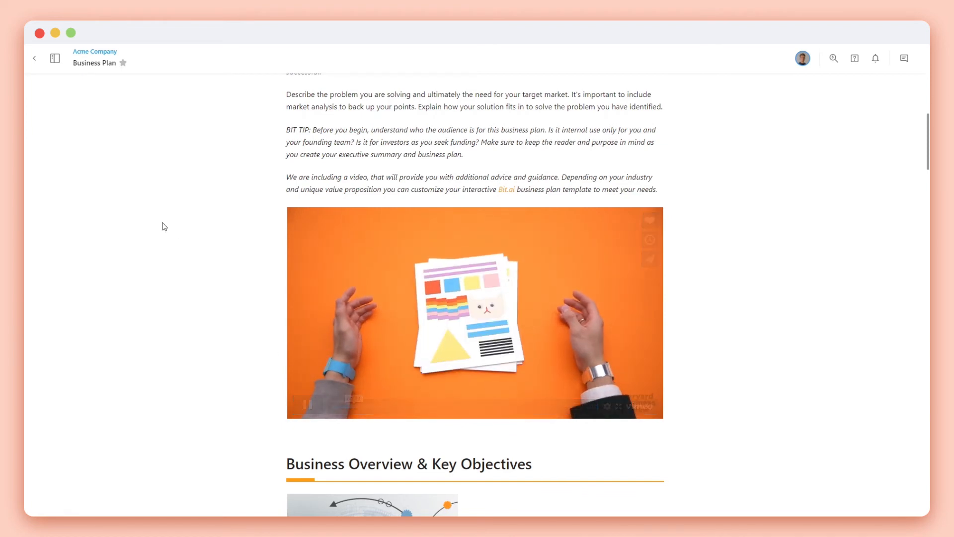
# - Jump to Operational Plan via the table of contents, then return to Acme Company
pyautogui.click(54, 57)
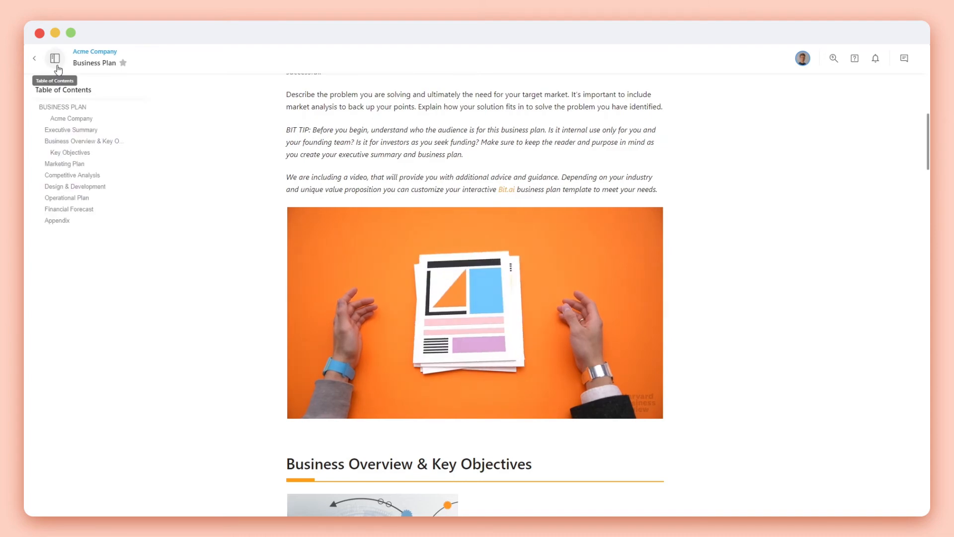
pyautogui.click(67, 198)
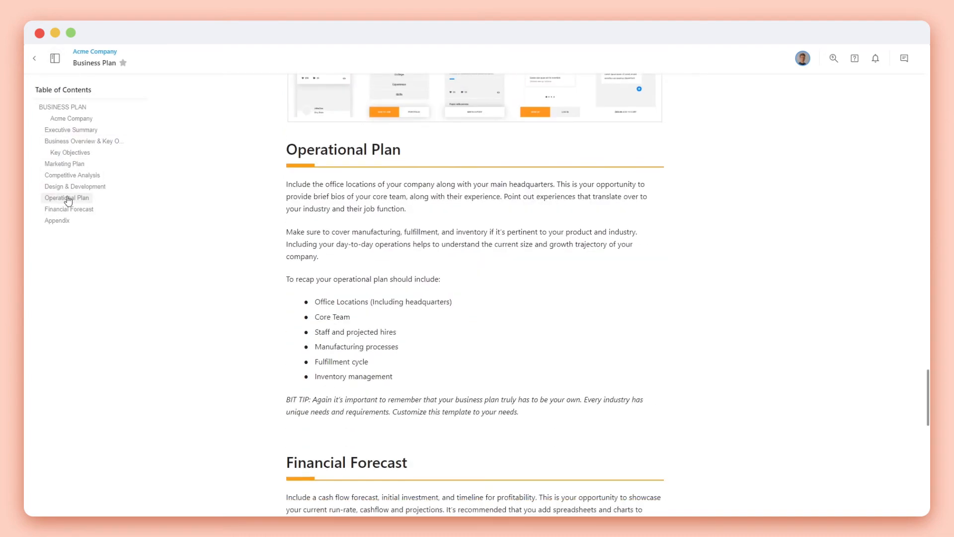
pyautogui.click(34, 57)
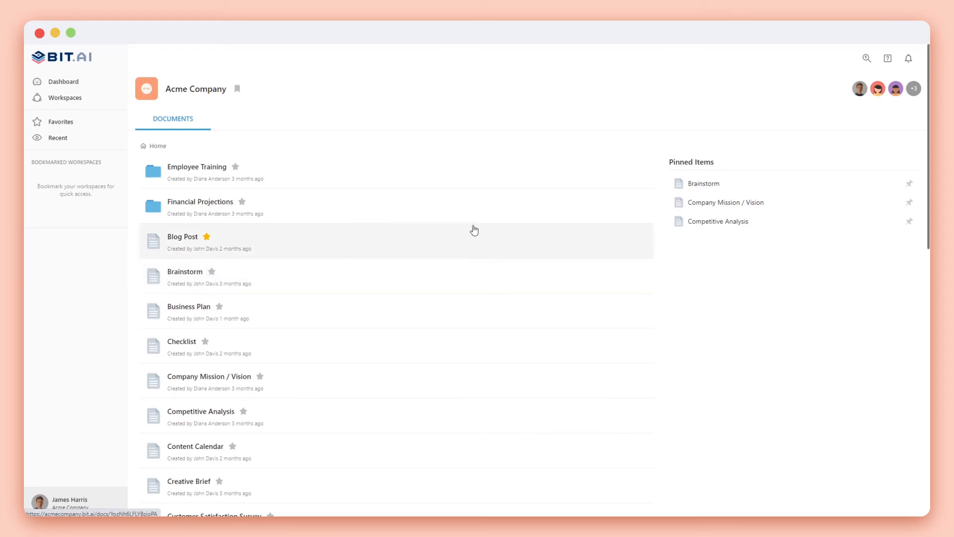
pyautogui.moveTo(867, 59)
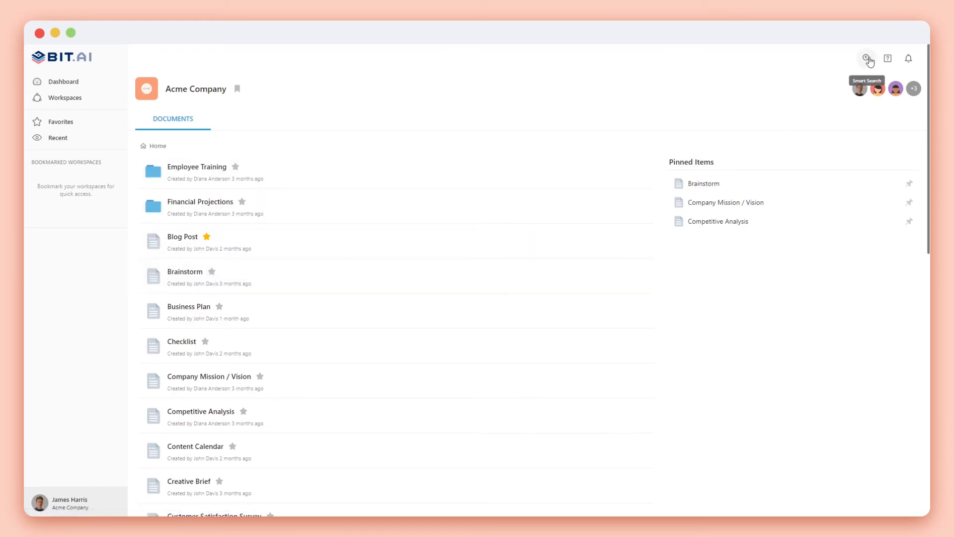
# - Smart-search for 'marketing', then view the latest notifications
pyautogui.click(867, 59)
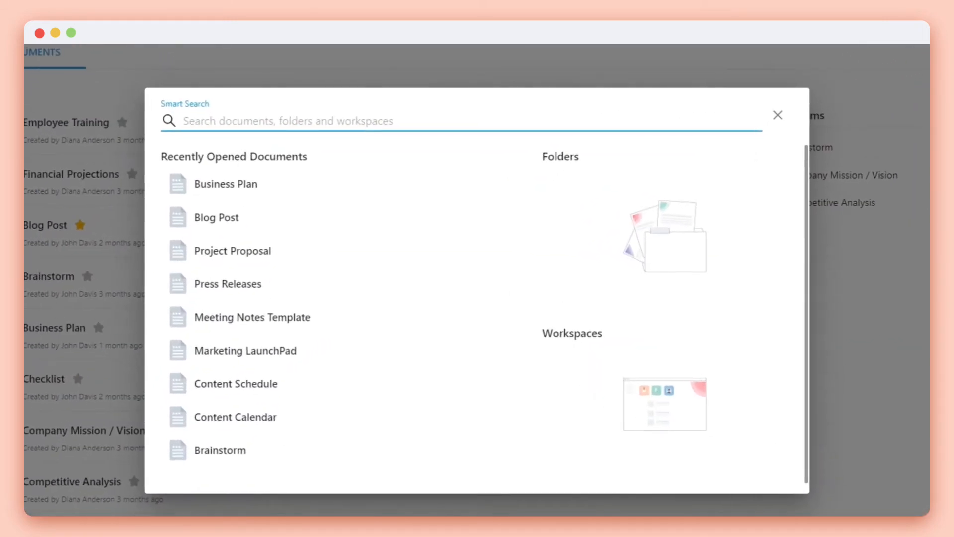
pyautogui.write('marketing')
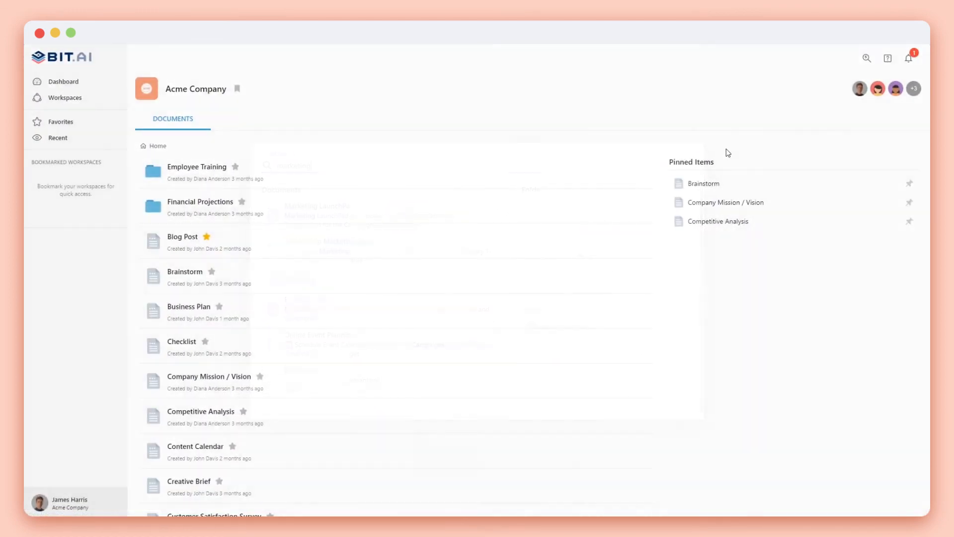
pyautogui.click(909, 57)
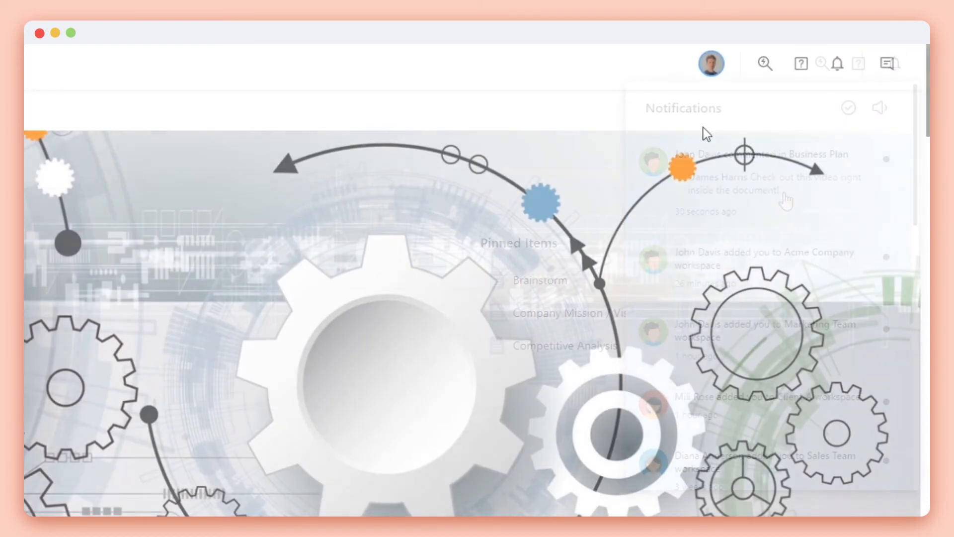
pyautogui.click(890, 62)
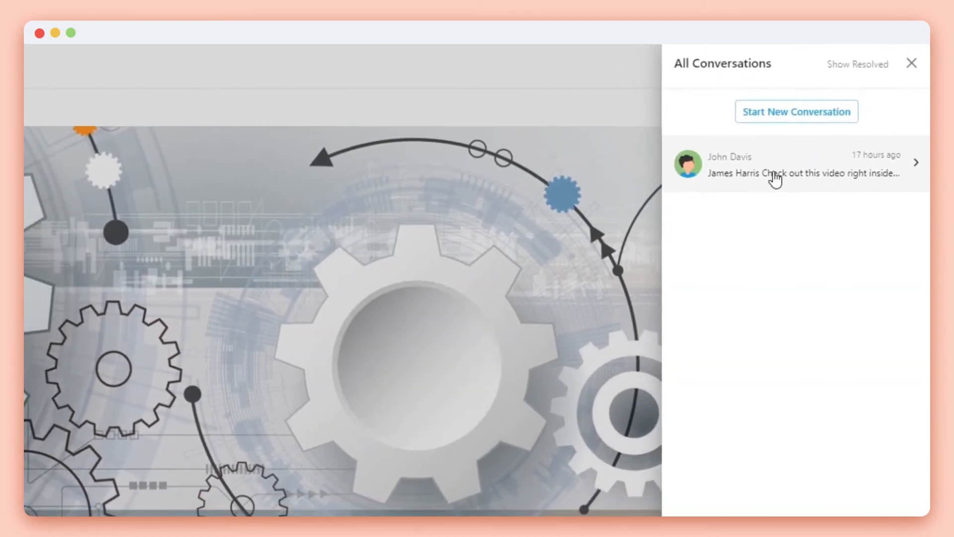
pyautogui.click(791, 163)
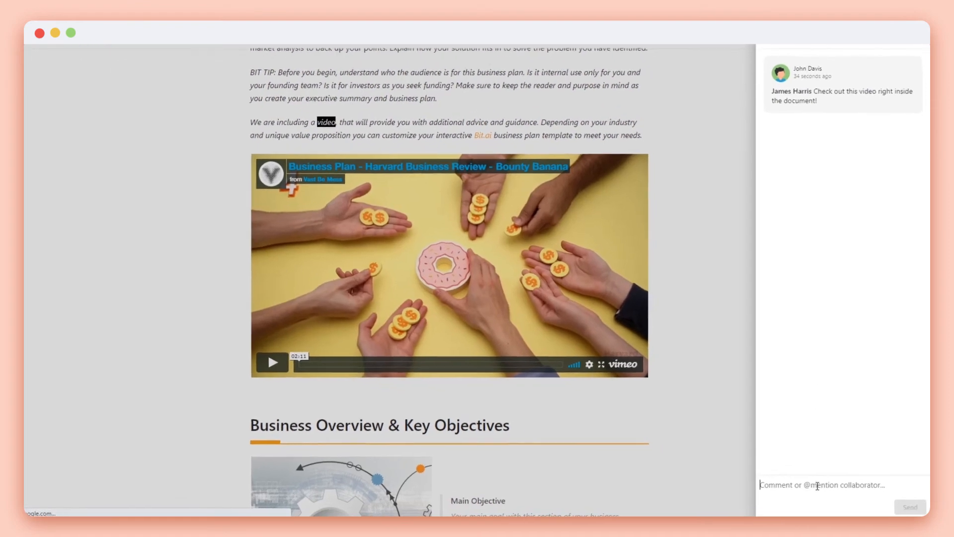
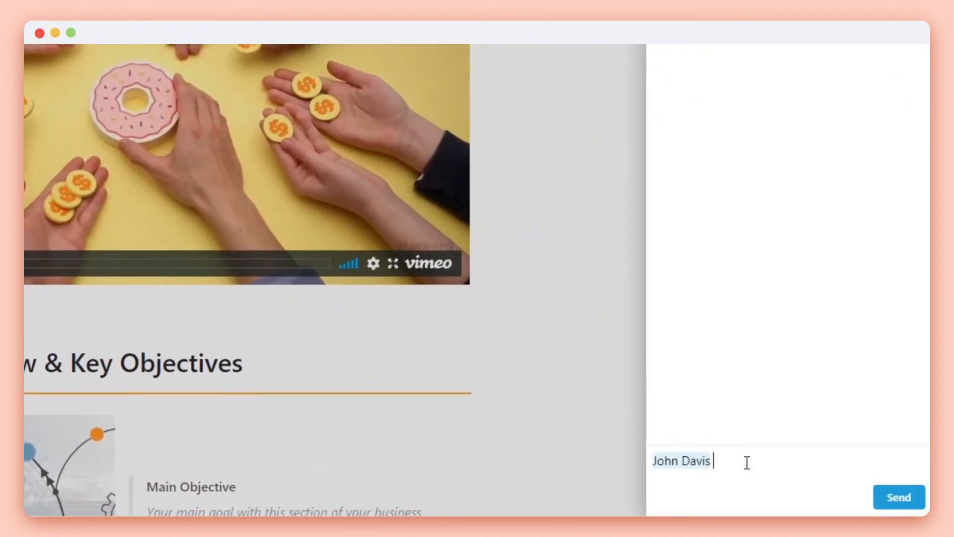
pyautogui.write('This is super cool!')
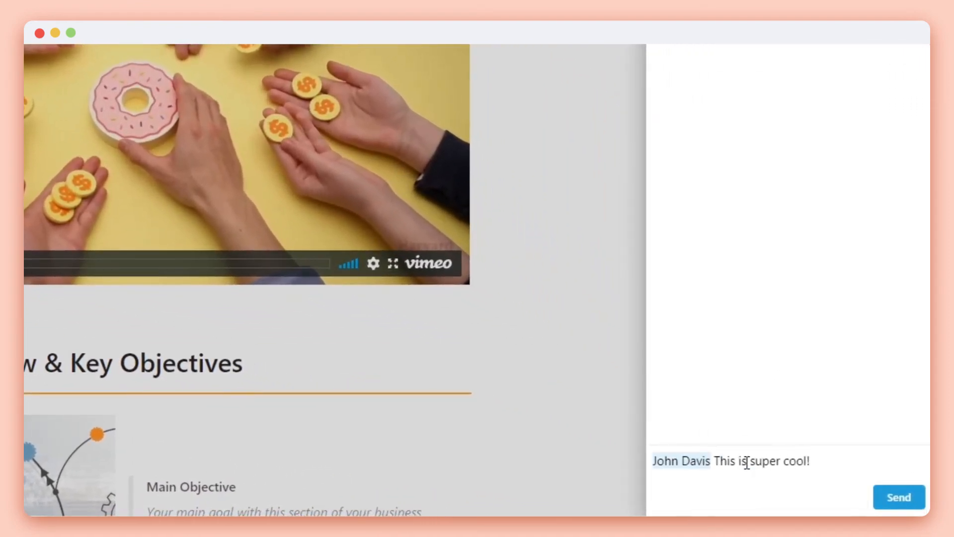
pyautogui.click(899, 497)
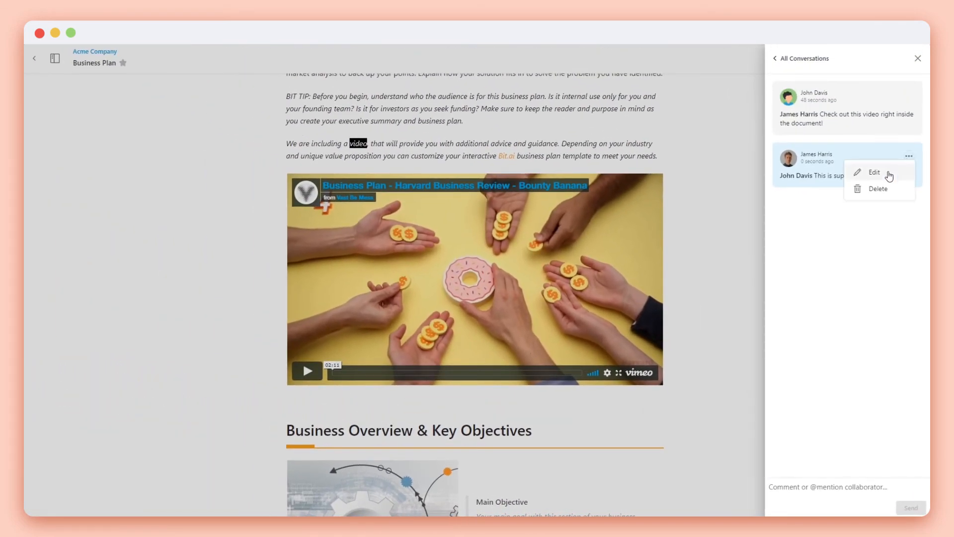
pyautogui.moveTo(891, 189)
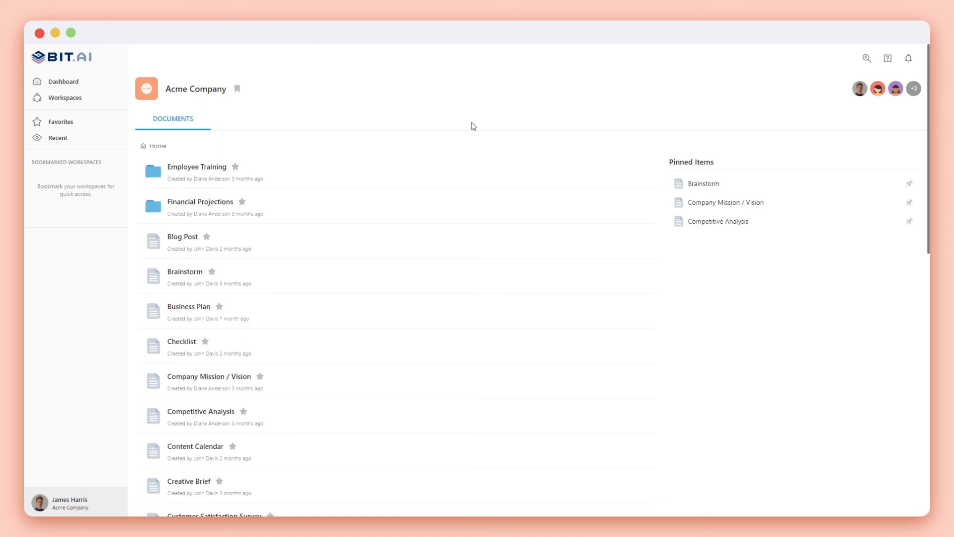
# - Reopen Business Plan from the 'commented in Business Plan' notification
pyautogui.click(189, 306)
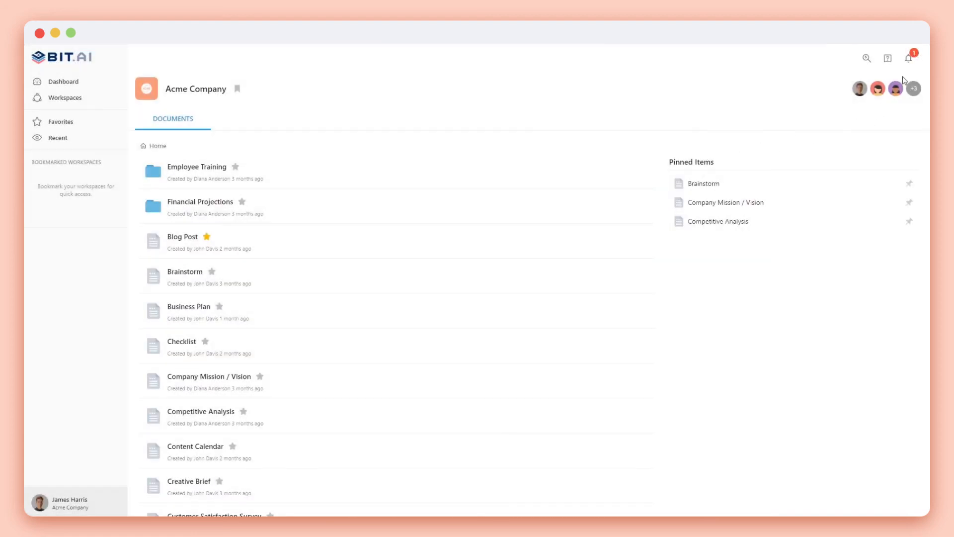
pyautogui.click(909, 59)
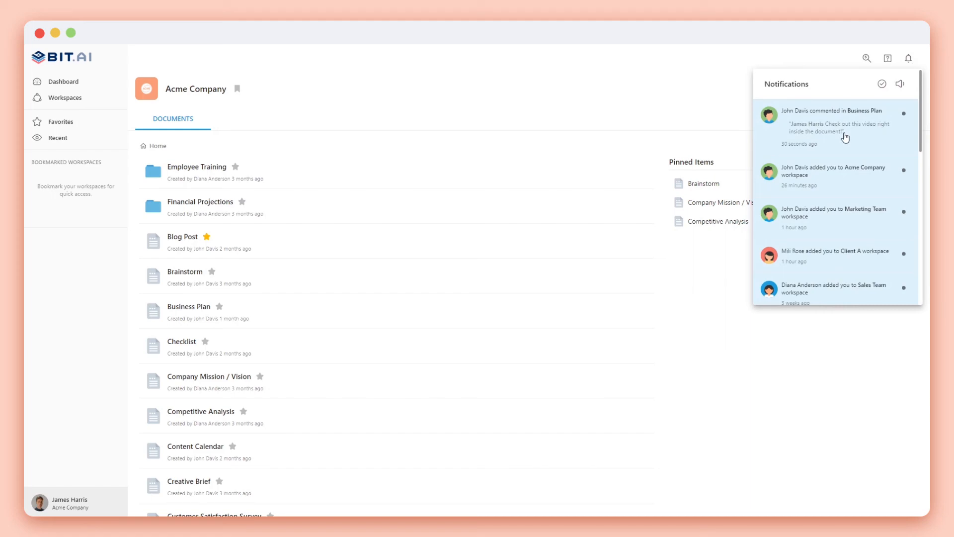
pyautogui.click(832, 121)
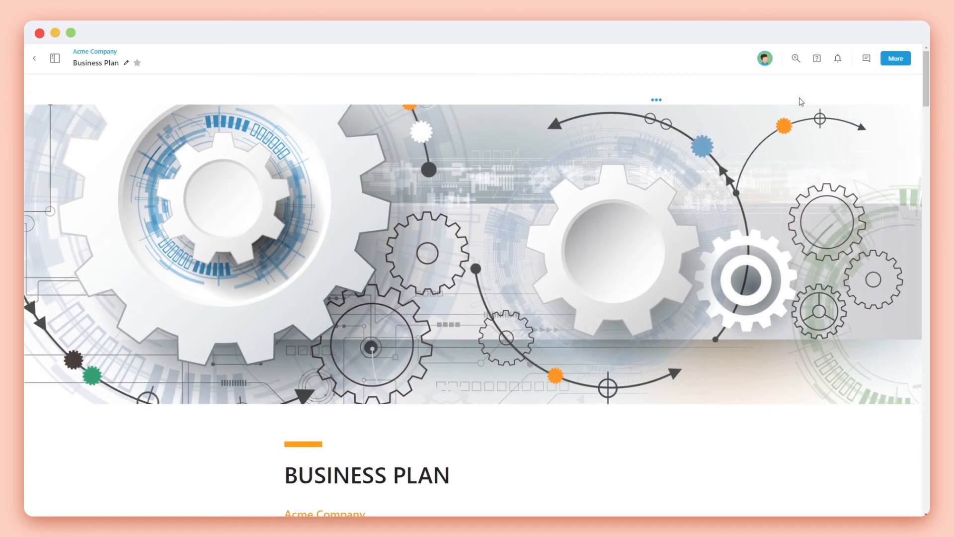
# - View the Business Plan's export formats under More > Export, then close without exporting
pyautogui.click(895, 57)
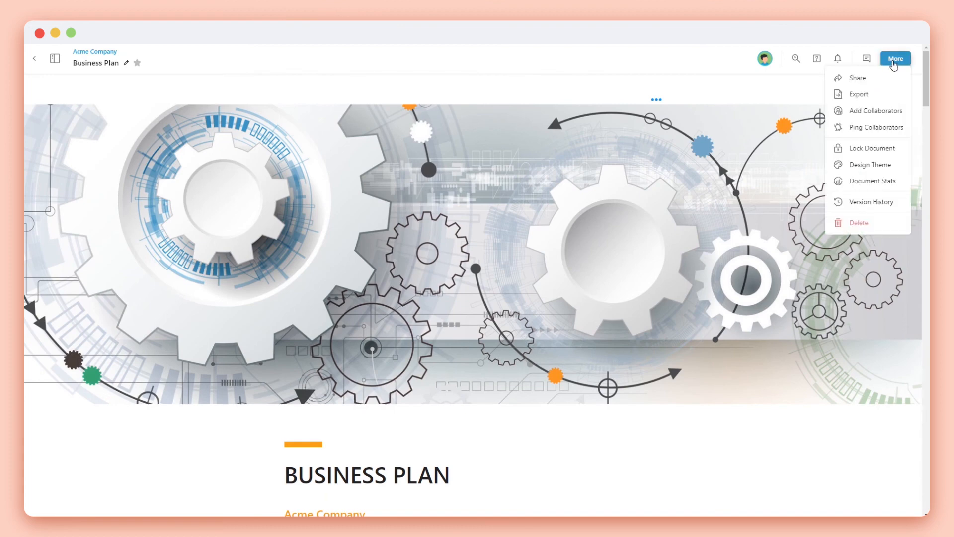
pyautogui.click(859, 93)
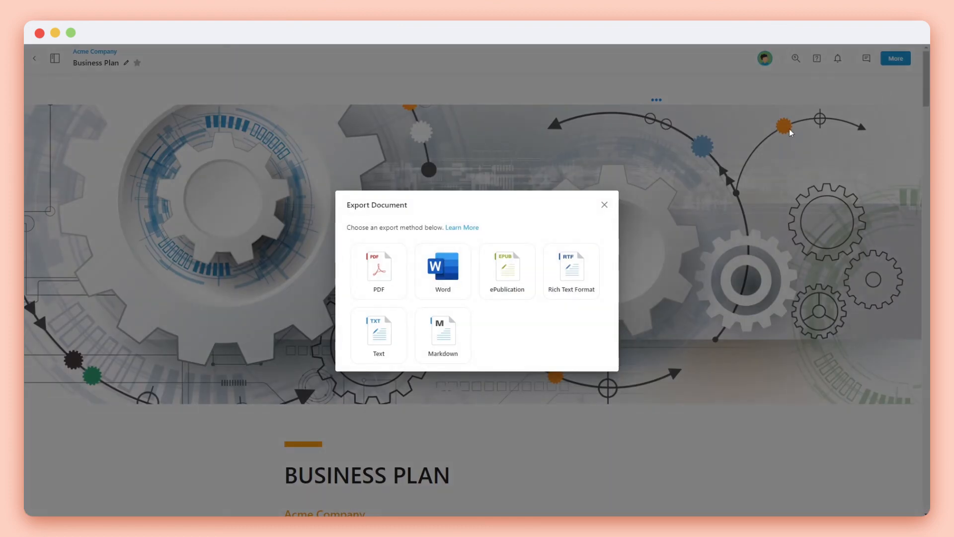
pyautogui.click(378, 271)
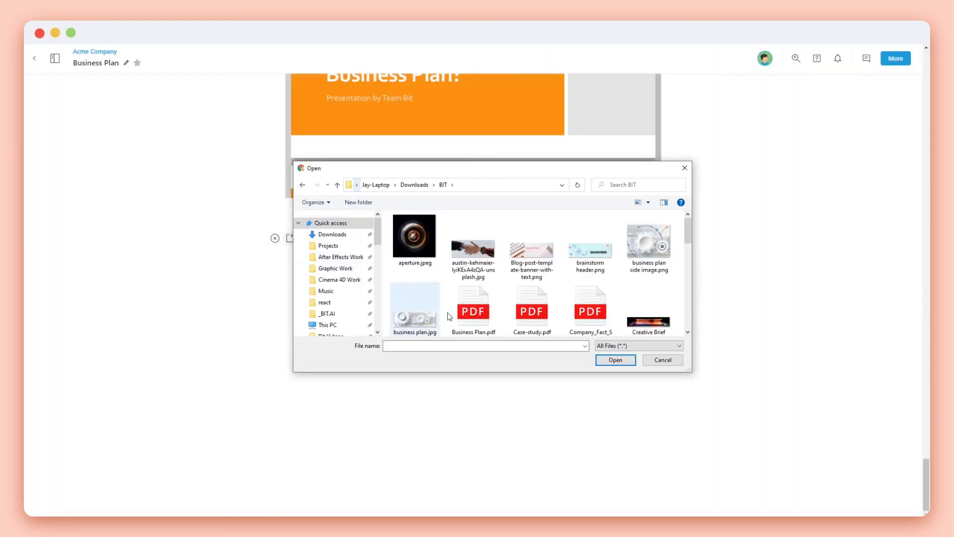
# - Upload Business Plan.pdf as a file attachment at the end of the document
pyautogui.click(615, 360)
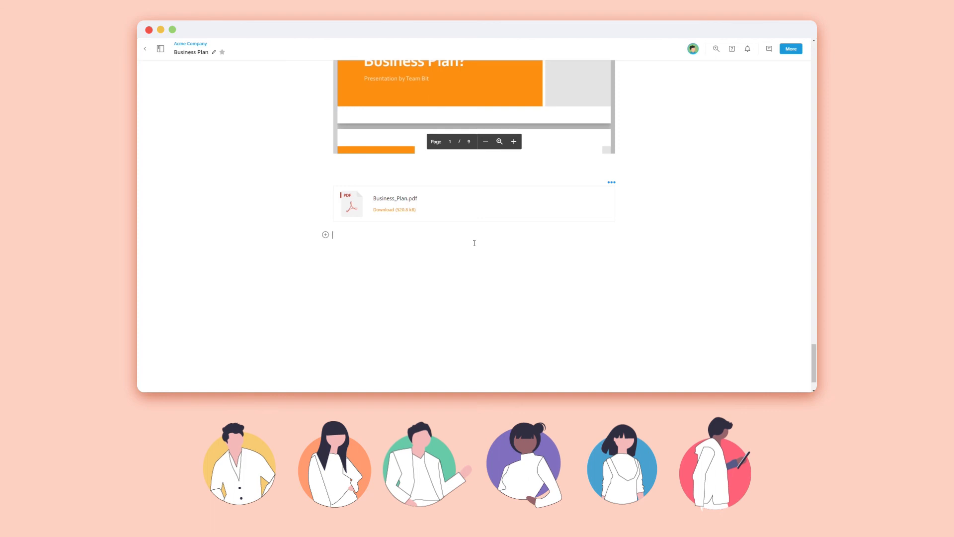
pyautogui.moveTo(267, 257)
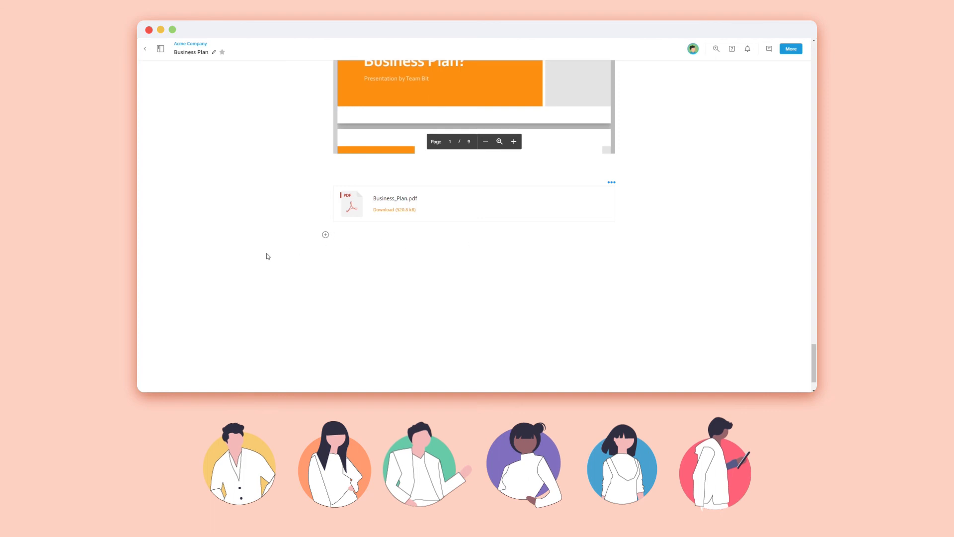